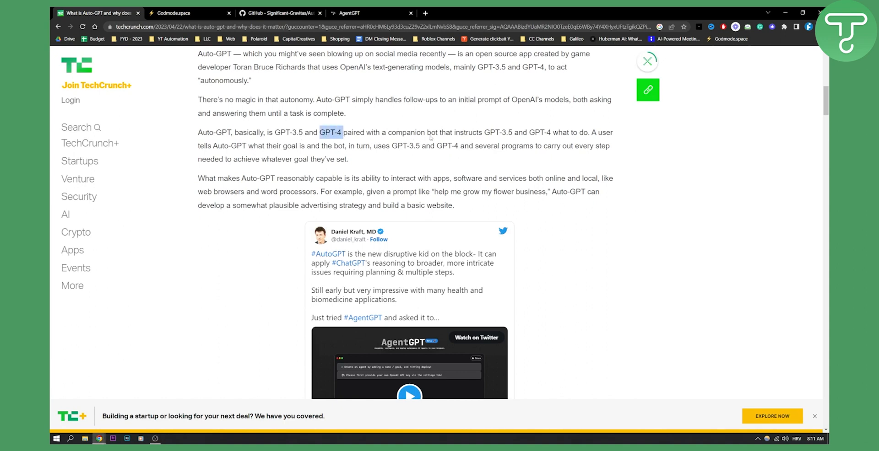
{"action": "mouse_move", "coordinate": [509, 139]}
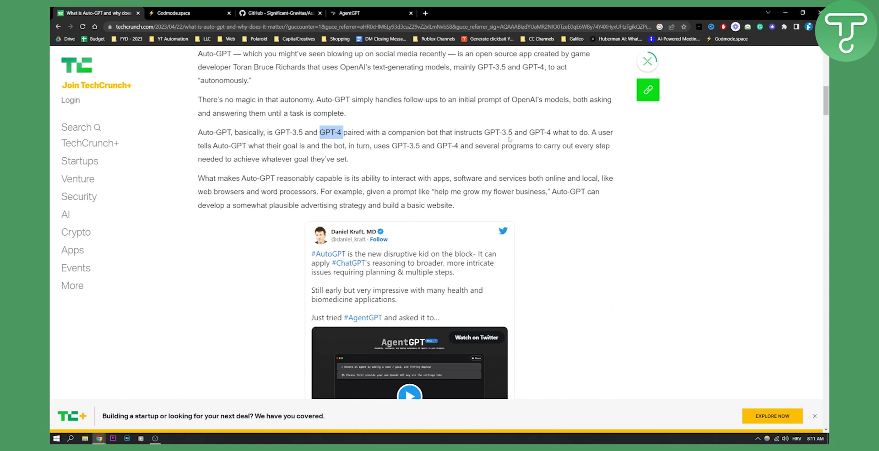
{"action": "mouse_move", "coordinate": [571, 139]}
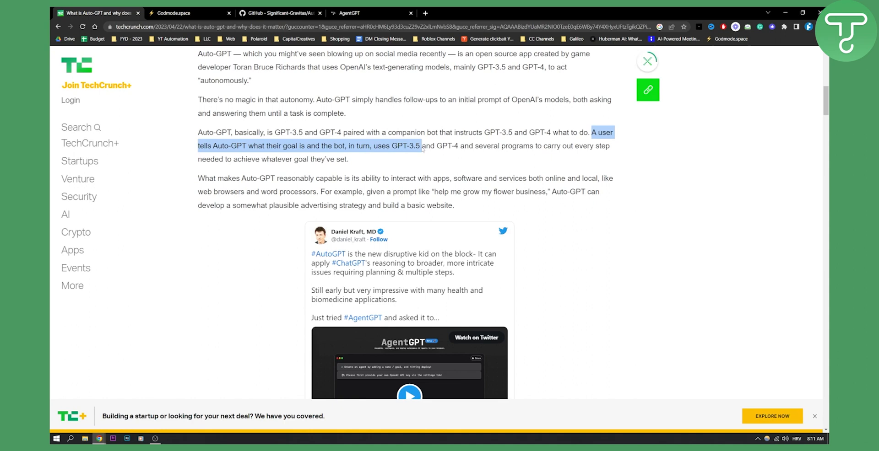
Highlight the sentence on giving Auto-GPT goals, then scroll down to the embedded AgentGPT tweet
{"action": "left_click_drag", "start_coordinate": [420, 146], "coordinate": [519, 146]}
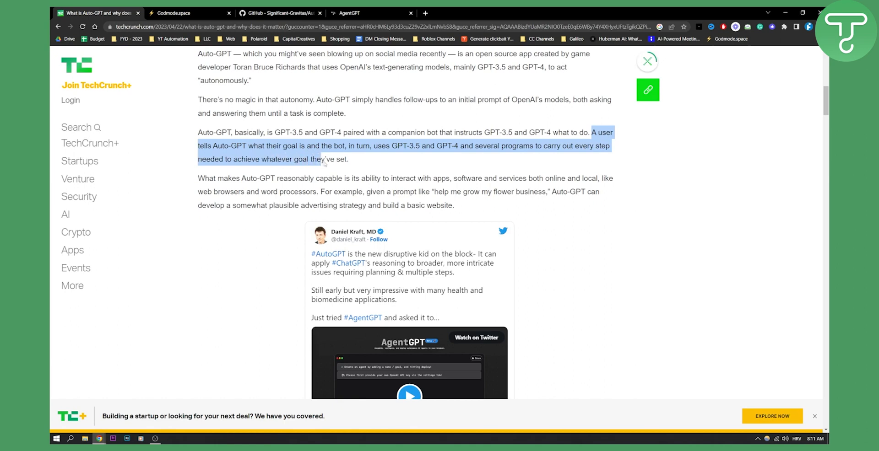
{"action": "left_click", "coordinate": [308, 165]}
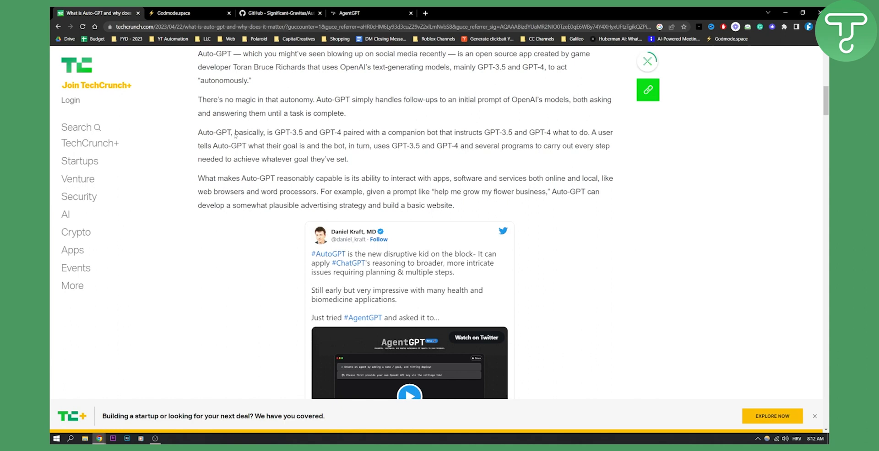
{"action": "mouse_move", "coordinate": [230, 181]}
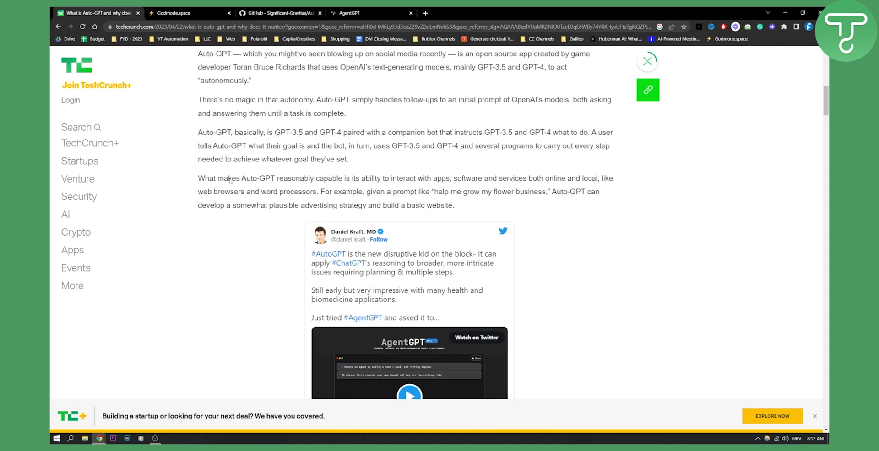
{"action": "scroll", "scroll_direction": "down", "scroll_amount": 3}
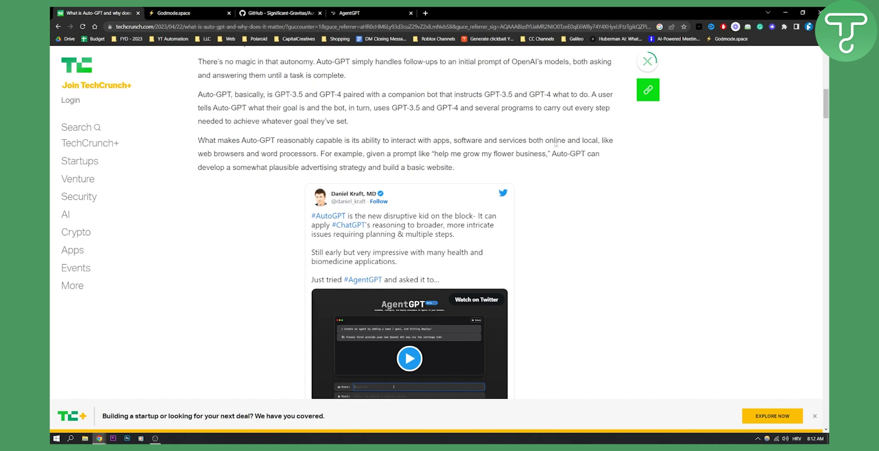
{"action": "mouse_move", "coordinate": [319, 155]}
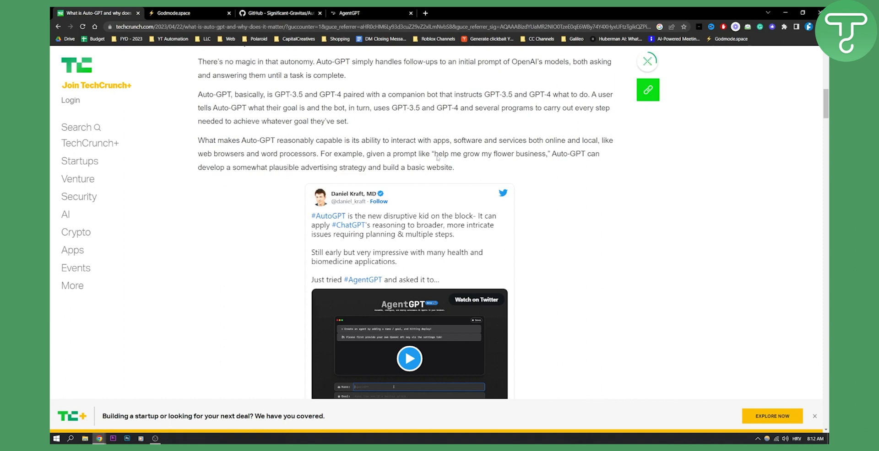
{"action": "mouse_move", "coordinate": [589, 158]}
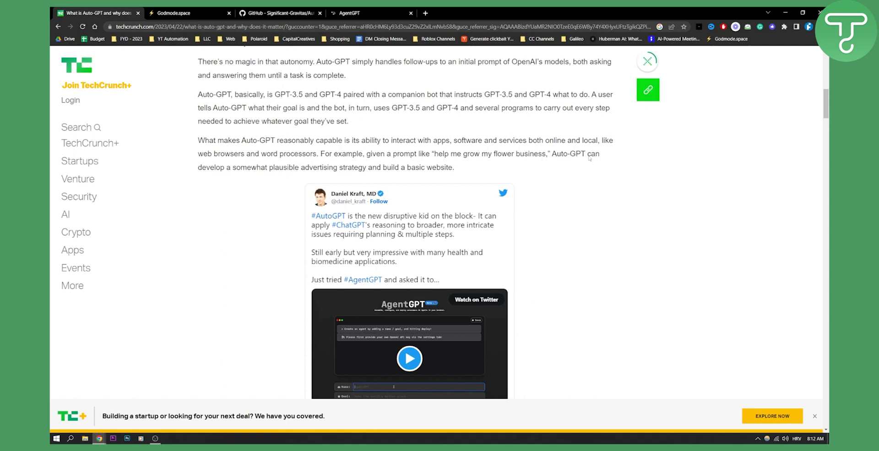
{"action": "mouse_move", "coordinate": [264, 172]}
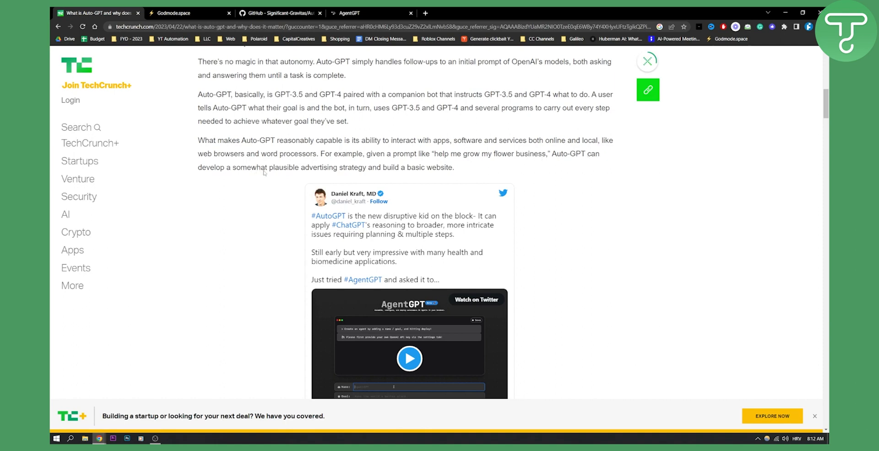
{"action": "mouse_move", "coordinate": [321, 175]}
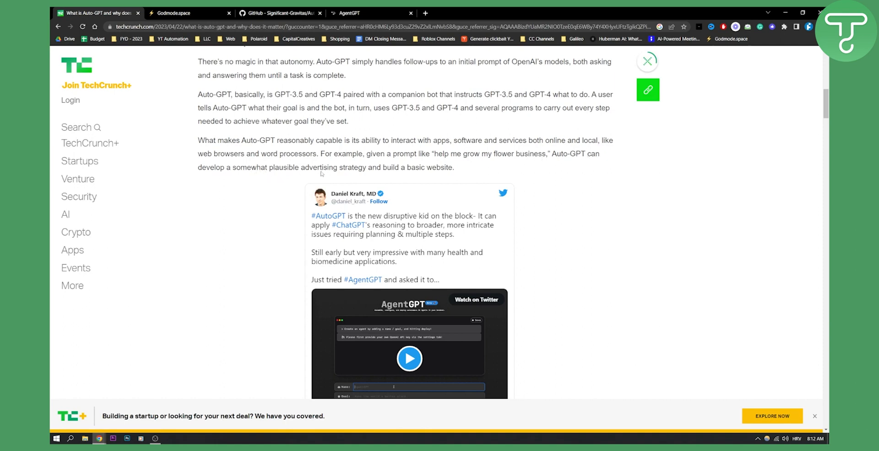
{"action": "mouse_move", "coordinate": [408, 178]}
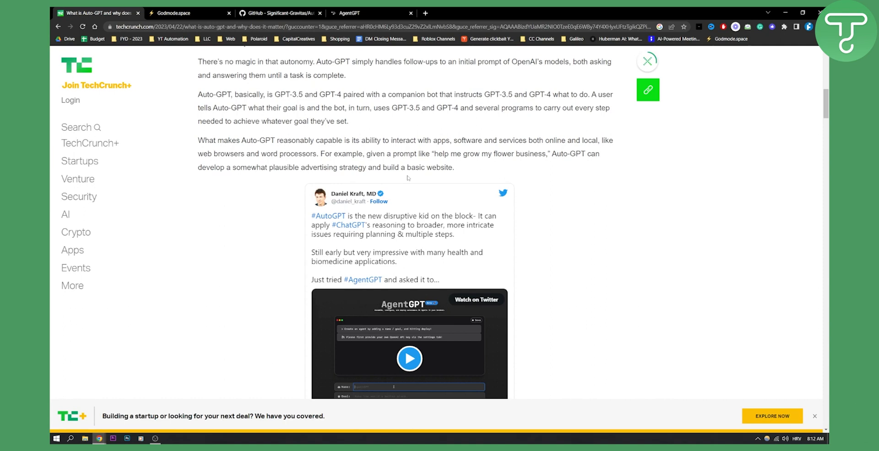
{"action": "scroll", "scroll_direction": "down", "scroll_amount": 3}
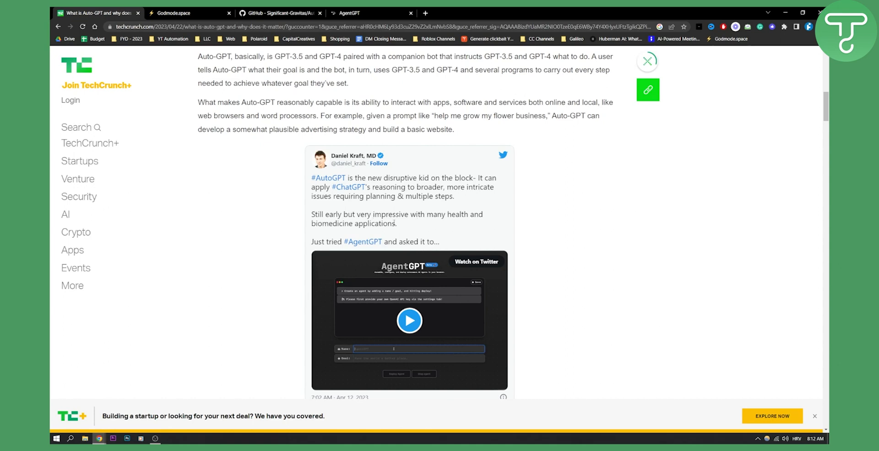
{"action": "mouse_move", "coordinate": [362, 242]}
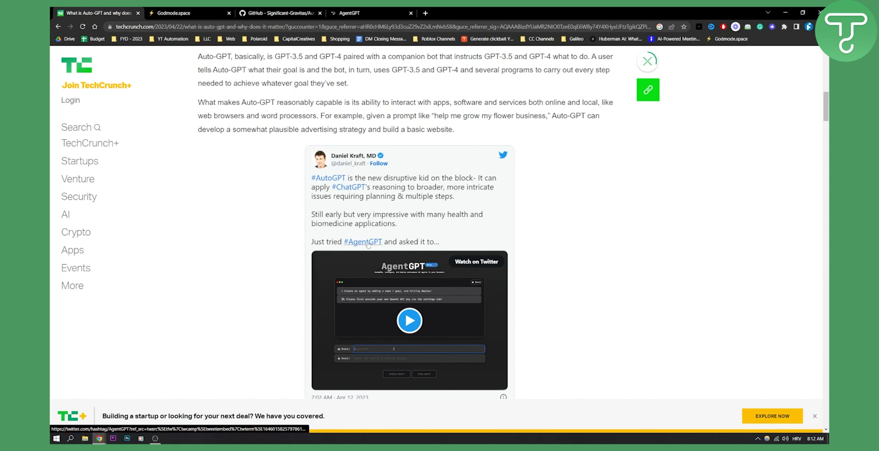
{"action": "mouse_move", "coordinate": [444, 286]}
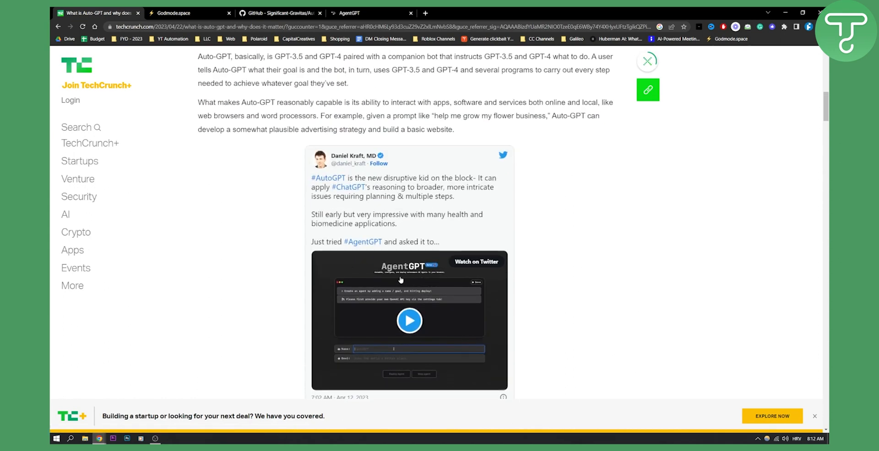
{"action": "scroll", "scroll_direction": "down", "scroll_amount": 3}
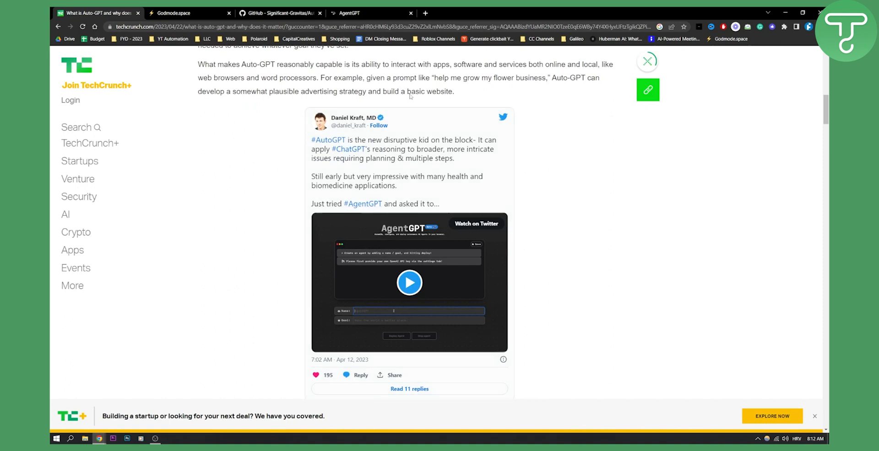
Switch to the AgentGPT tab showing empty Name and Goal fields
{"action": "left_click", "coordinate": [369, 12]}
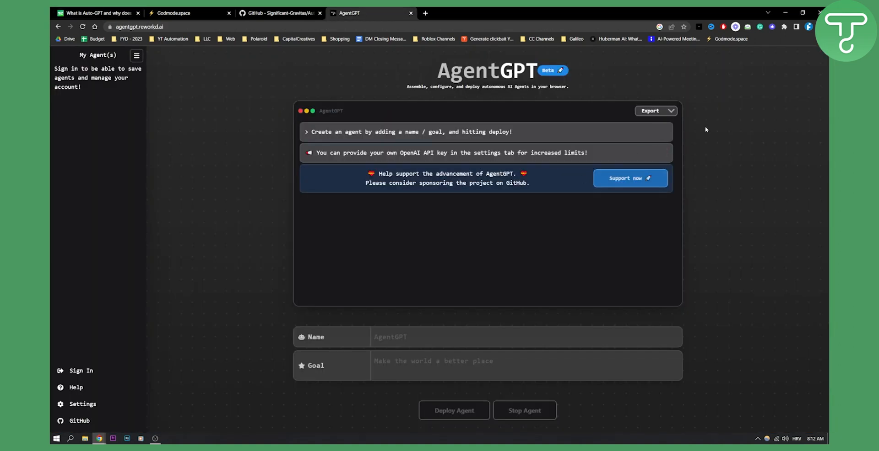
{"action": "mouse_move", "coordinate": [702, 124]}
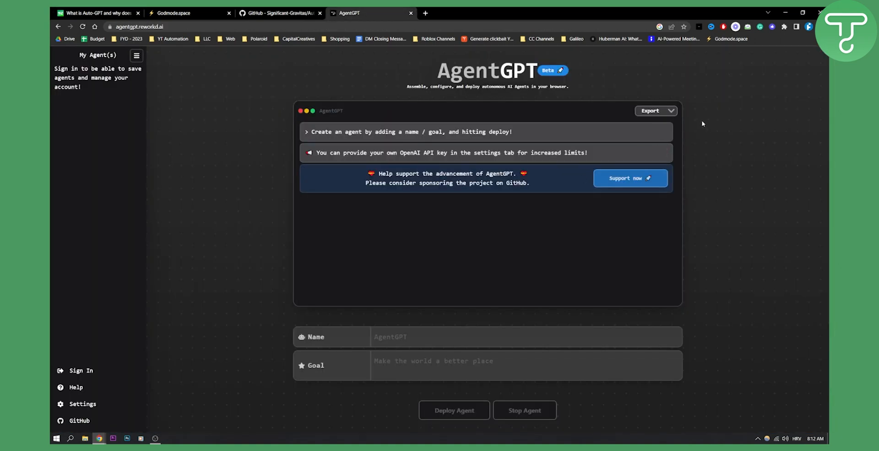
{"action": "mouse_move", "coordinate": [221, 153]}
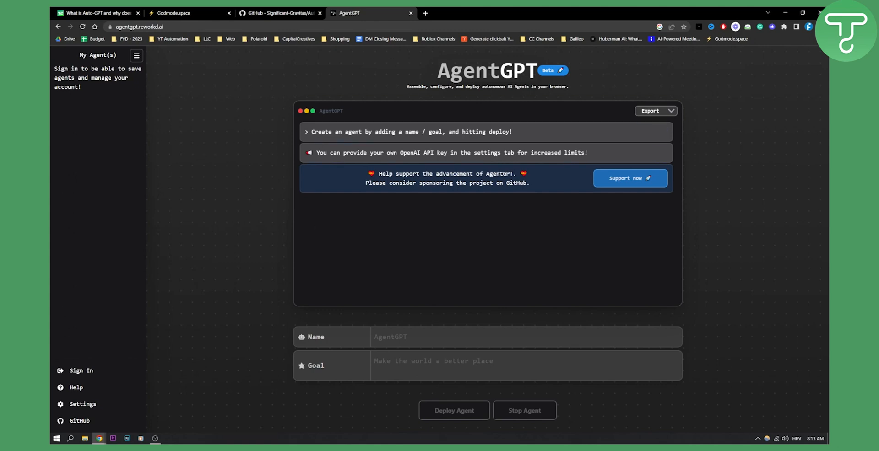
{"action": "mouse_move", "coordinate": [312, 72]}
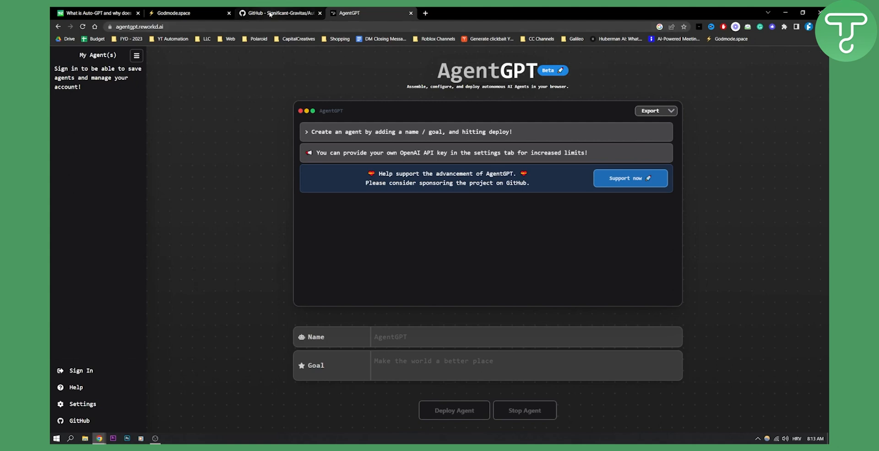
Browse the Auto-GPT GitHub README through Features, Requirements and Quickstart, then return to AgentGPT
{"action": "left_click", "coordinate": [278, 13]}
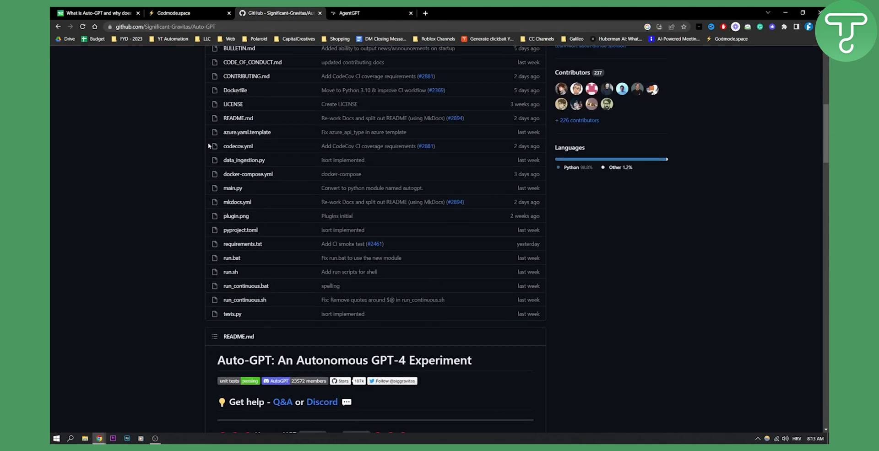
{"action": "scroll", "scroll_direction": "up", "scroll_amount": 3}
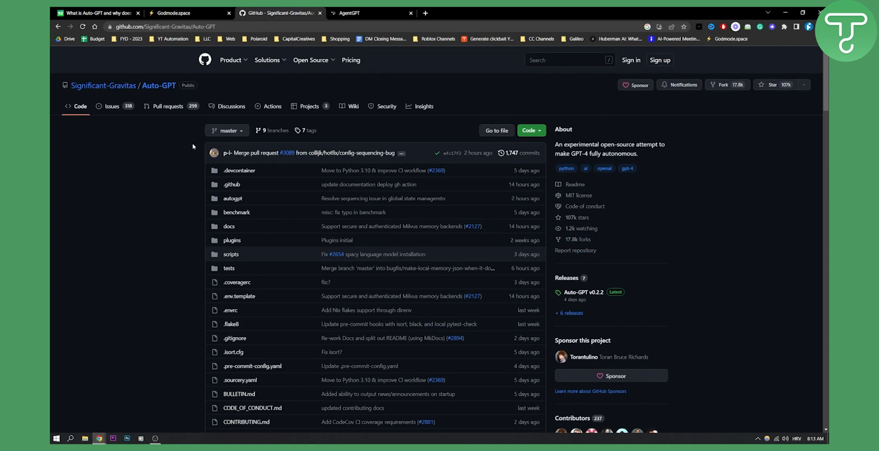
{"action": "scroll", "scroll_direction": "down", "scroll_amount": 3}
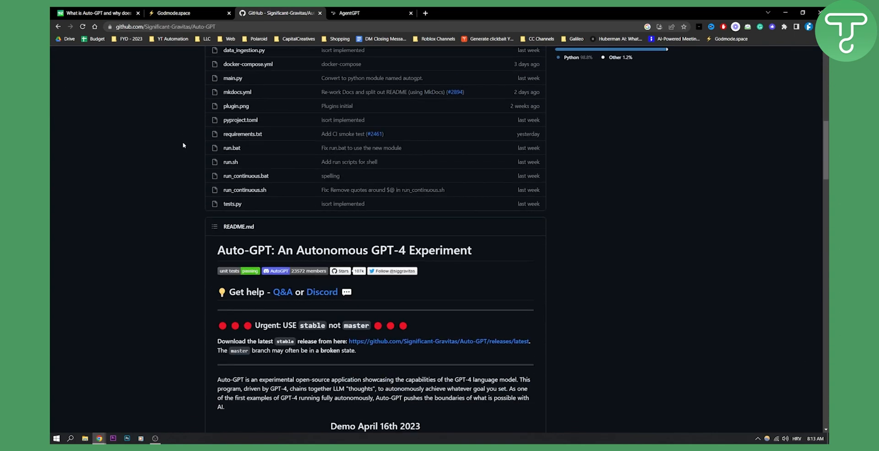
{"action": "scroll", "scroll_direction": "down", "scroll_amount": 3}
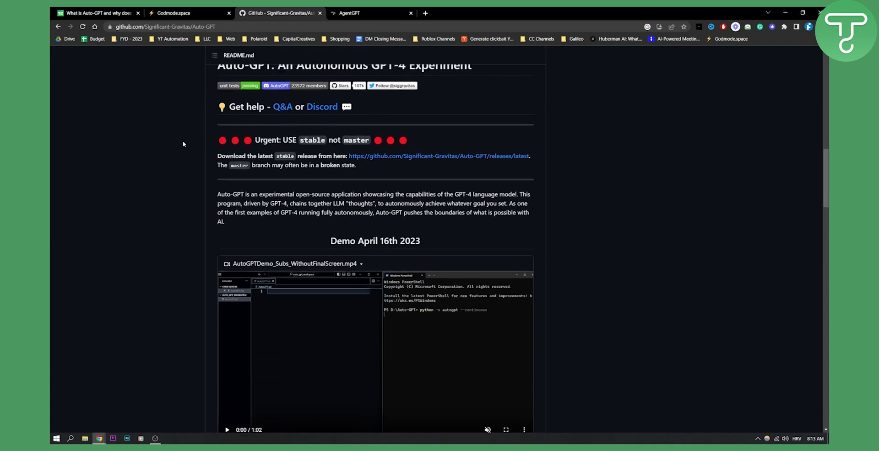
{"action": "scroll", "scroll_direction": "up", "scroll_amount": 3}
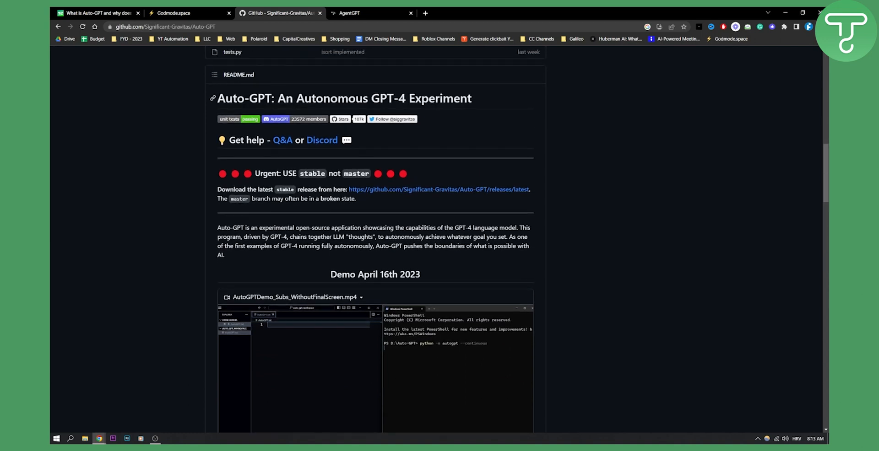
{"action": "scroll", "scroll_direction": "down", "scroll_amount": 3}
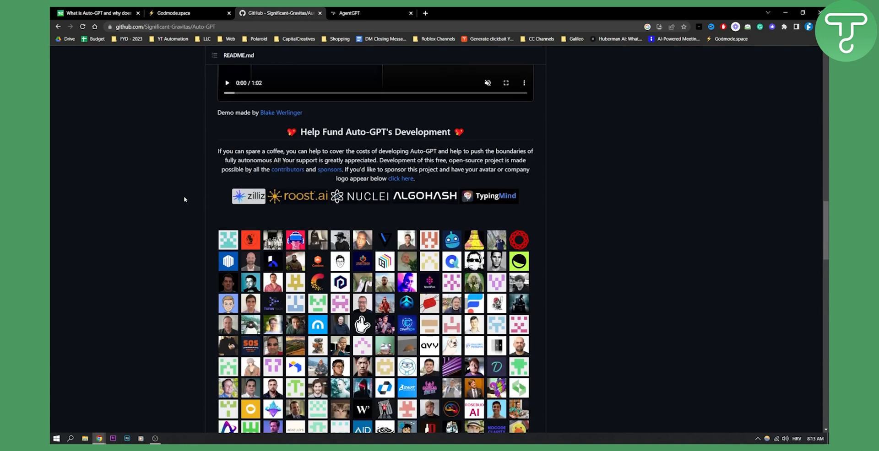
{"action": "scroll", "scroll_direction": "down", "scroll_amount": 3}
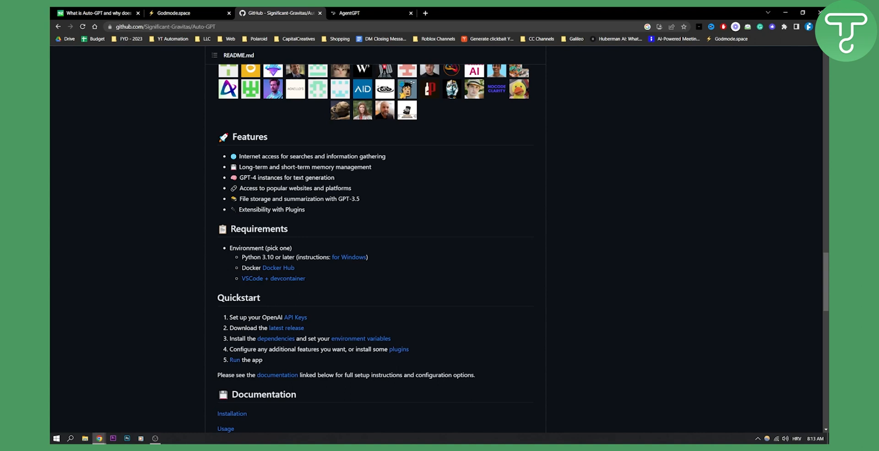
{"action": "mouse_move", "coordinate": [354, 190]}
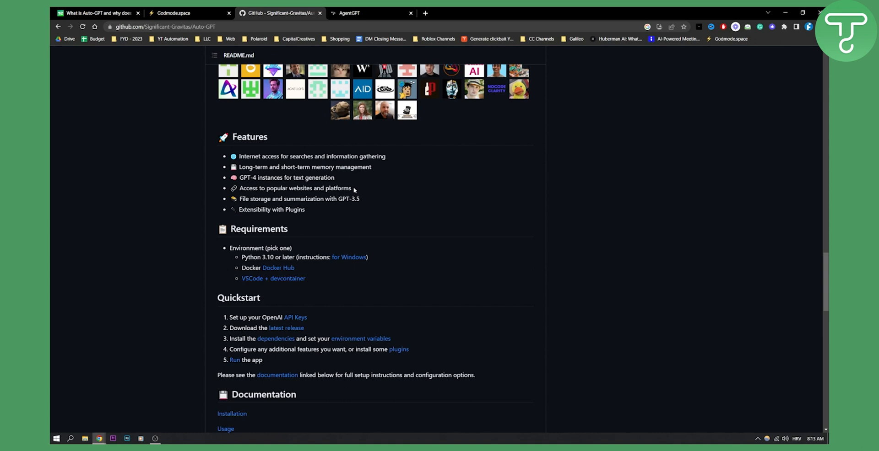
{"action": "mouse_move", "coordinate": [353, 190]}
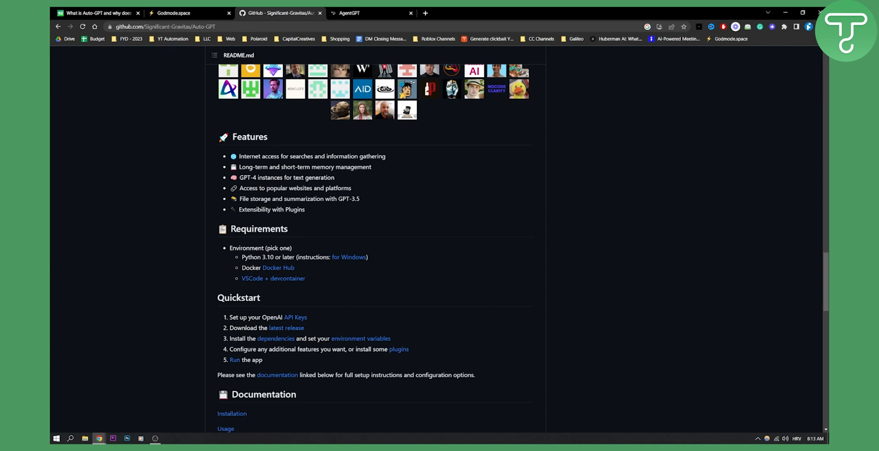
{"action": "mouse_move", "coordinate": [312, 185]}
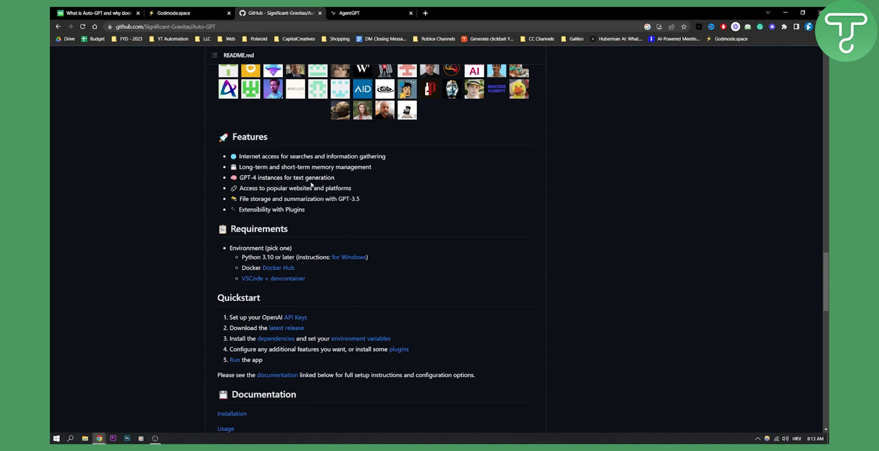
{"action": "scroll", "scroll_direction": "up", "scroll_amount": 3}
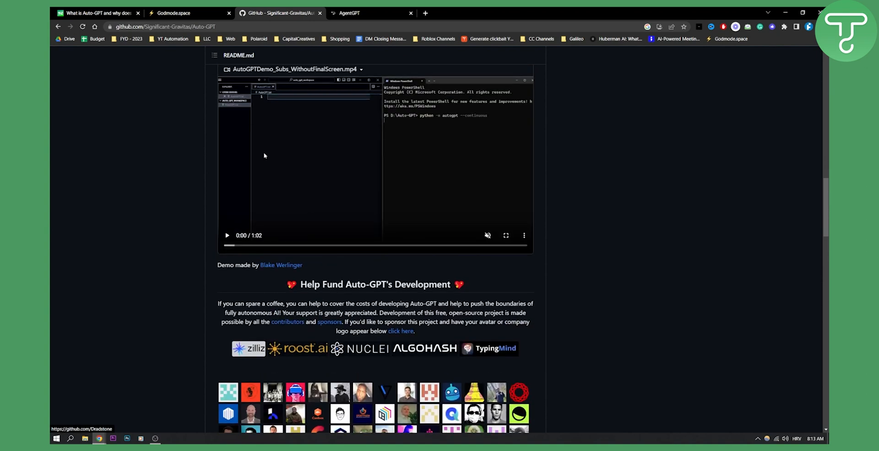
{"action": "left_click", "coordinate": [367, 13]}
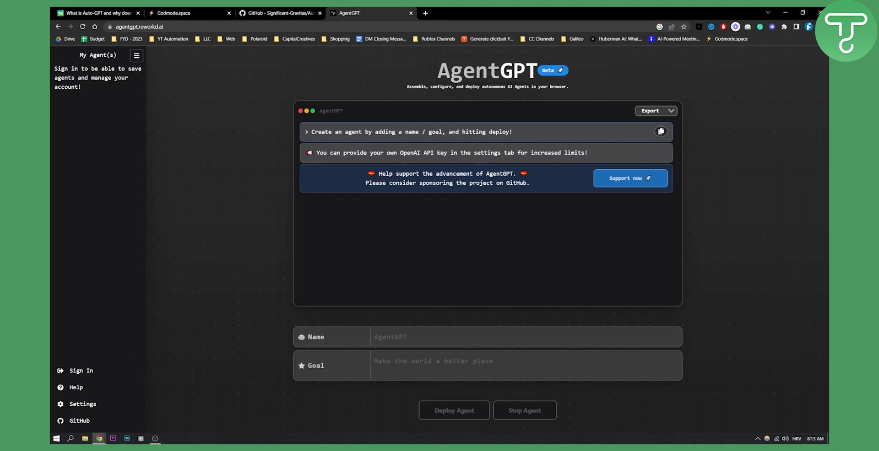
{"action": "mouse_move", "coordinate": [377, 243]}
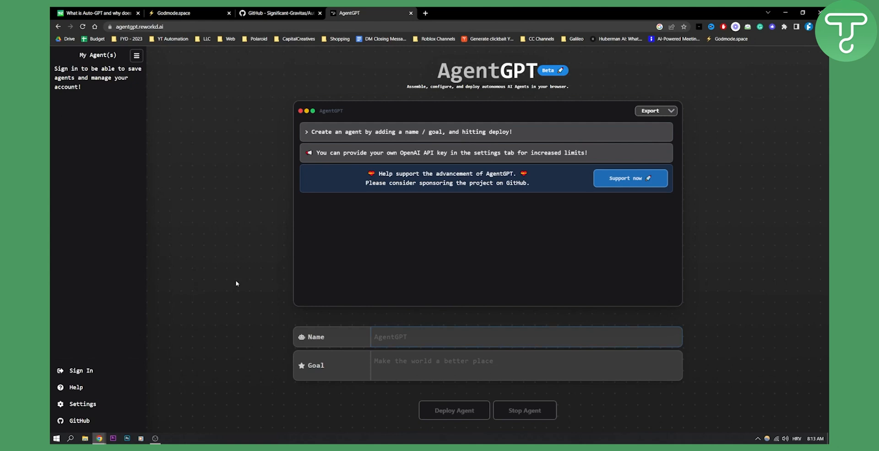
{"action": "mouse_move", "coordinate": [224, 144]}
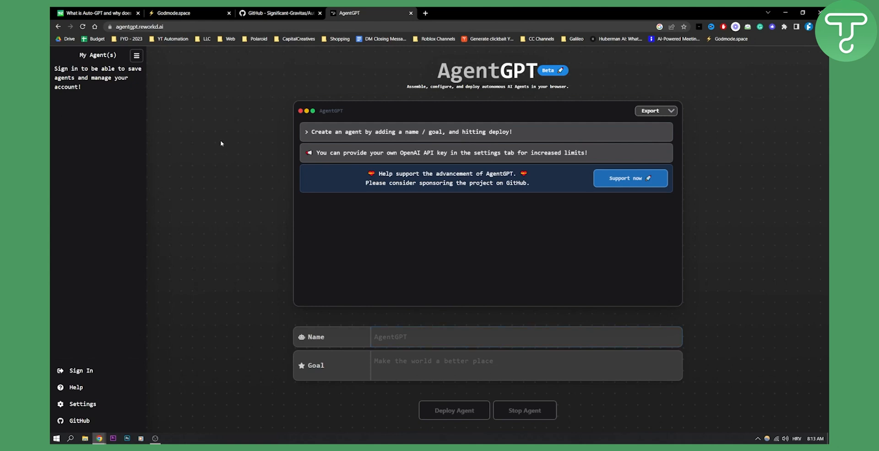
Switch to the Godmode.space tab with its empty task prompt and example requests
{"action": "left_click", "coordinate": [188, 13]}
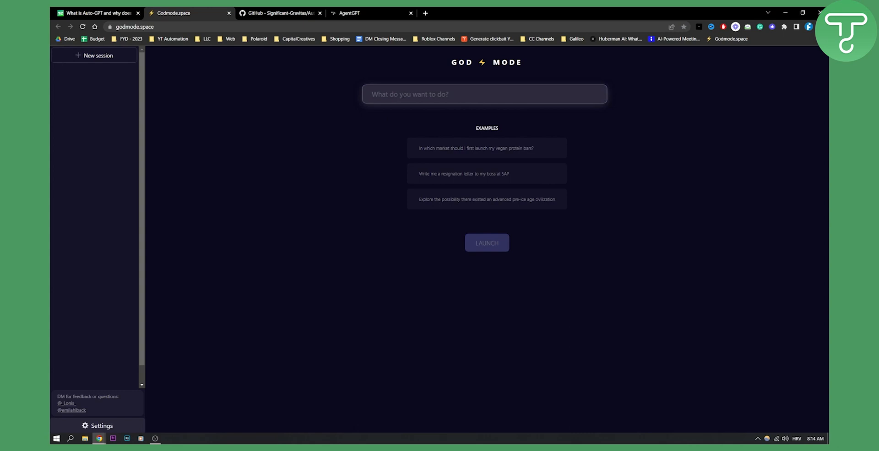
Look over Godmode's prompt page, then go back to the TechCrunch article's AgentGPT tweet
{"action": "left_click", "coordinate": [486, 242]}
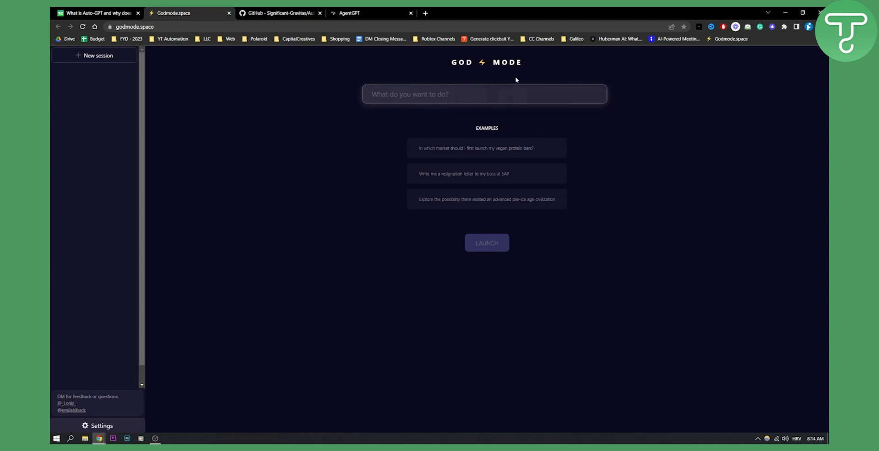
{"action": "mouse_move", "coordinate": [402, 147]}
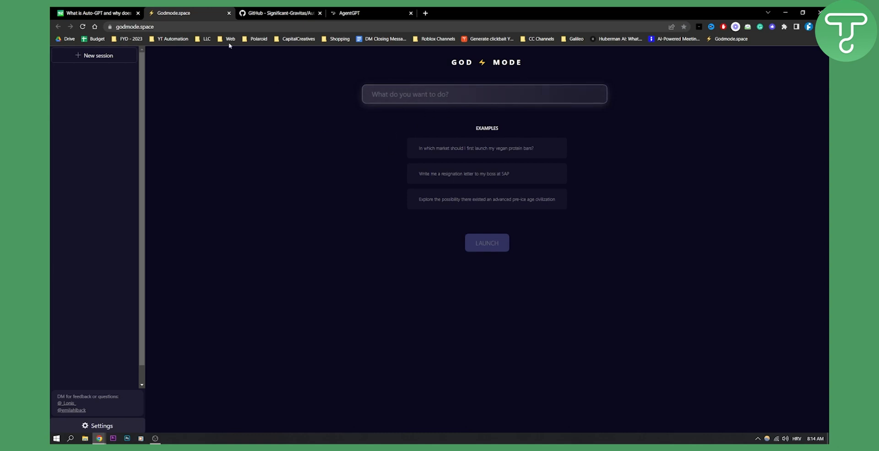
{"action": "left_click", "coordinate": [96, 13]}
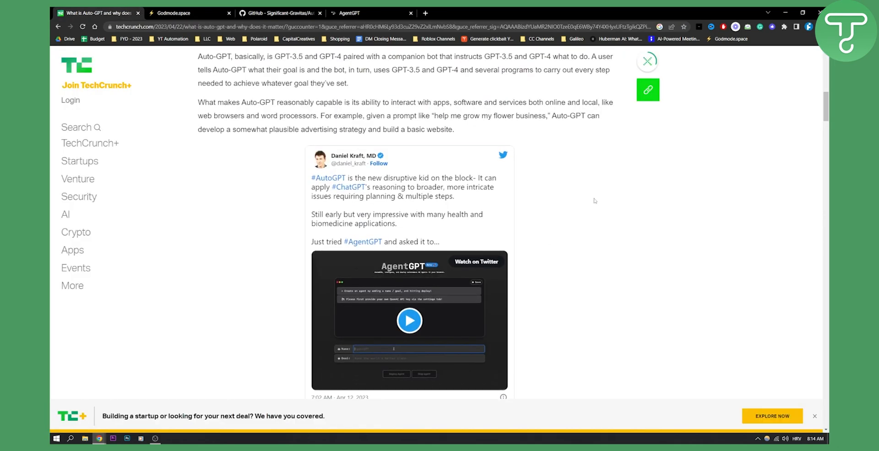
{"action": "scroll", "scroll_direction": "down", "scroll_amount": 3}
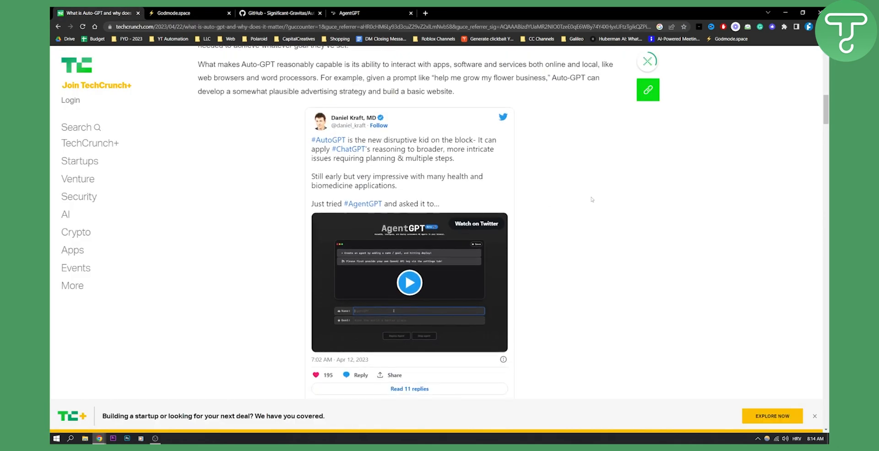